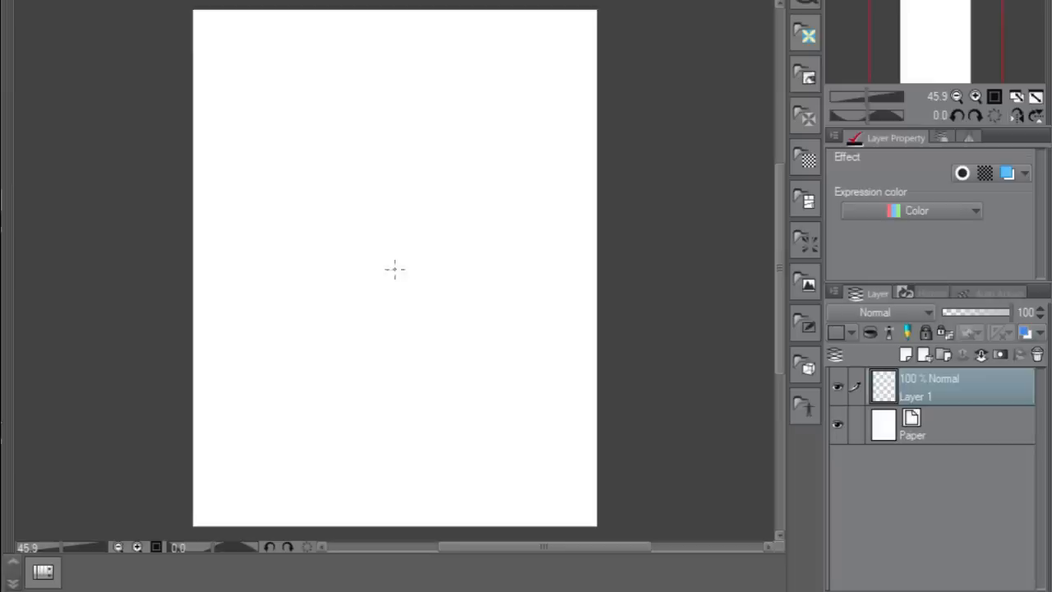
Sketch the spiky-haired head, face and raised hands in pink lines on Layer 1.
drag(260, 69, 378, 79)
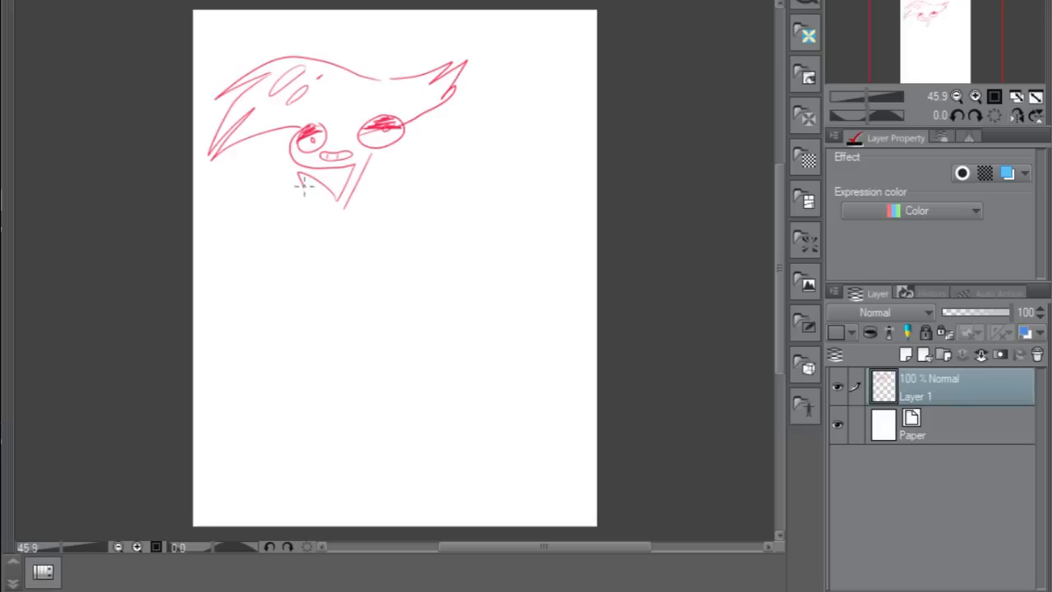
drag(280, 189, 304, 246)
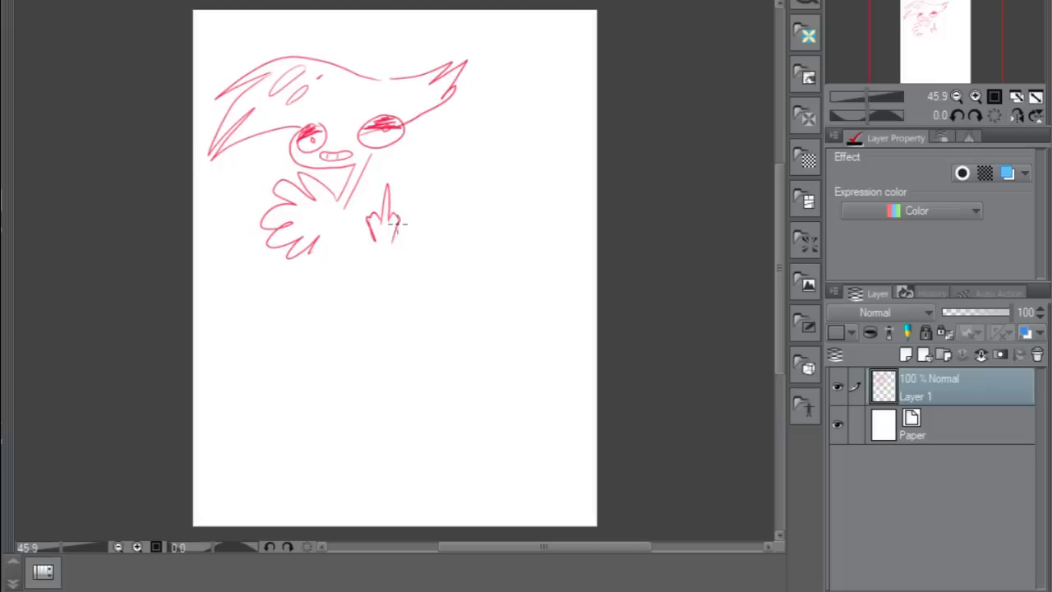
Draw the torso and long legs in pink to complete the full-length figure.
drag(386, 214, 369, 315)
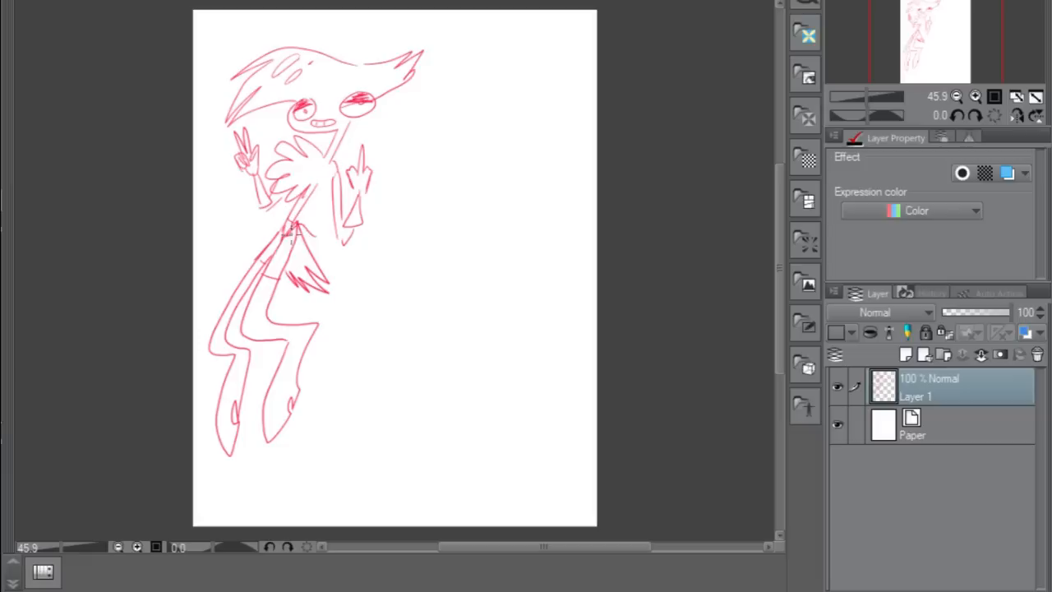
Paint the character warm yellow with orange shading on layers beneath the linework.
drag(280, 213, 296, 246)
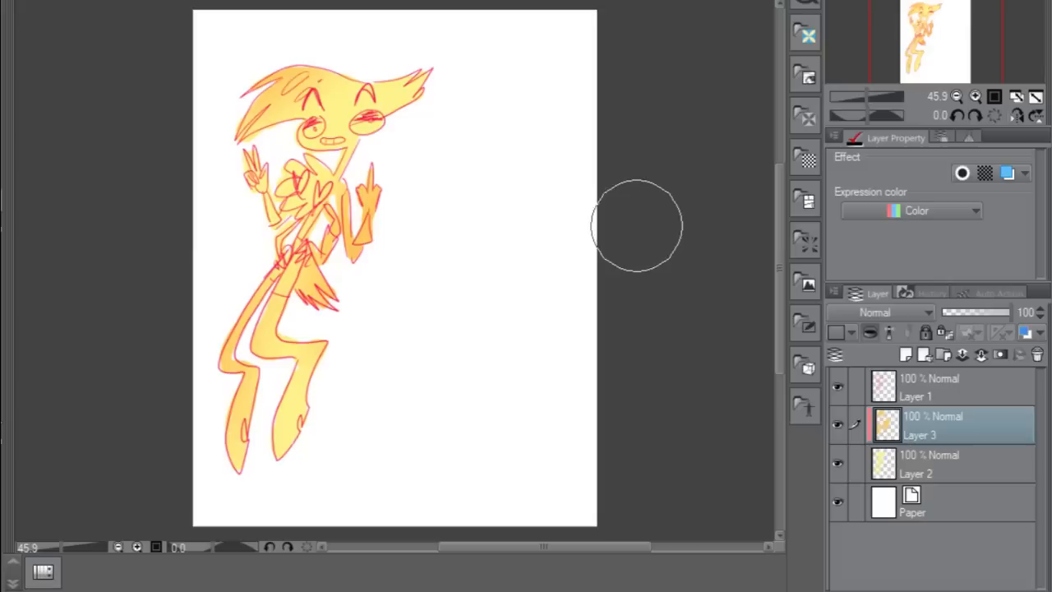
click(904, 355)
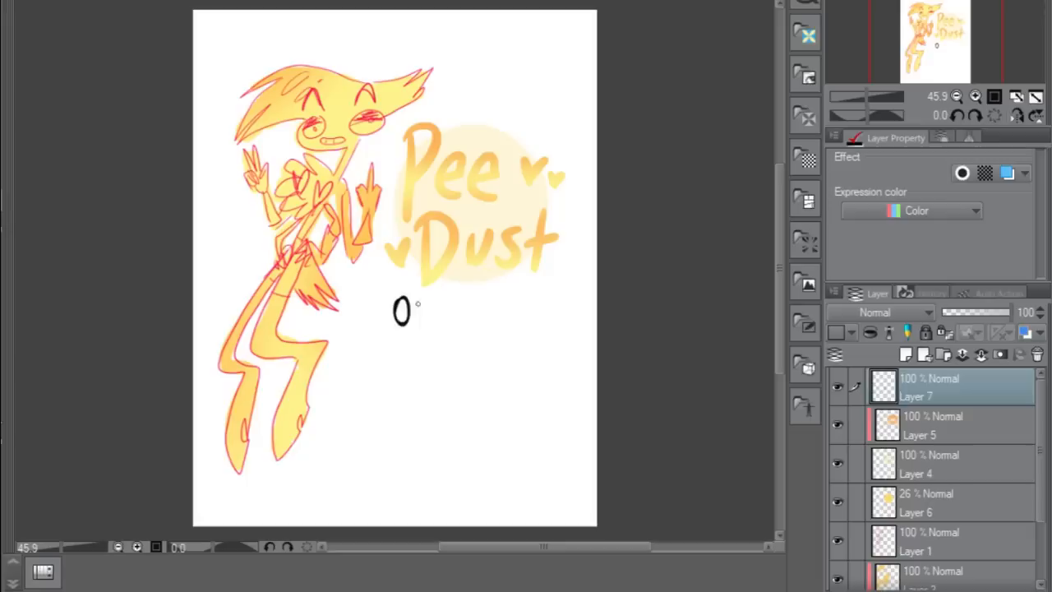
Begin the black 'ORIGINAL!!' note beneath the yellow 'Pee Dust' title and glow.
text(ORIGIN)
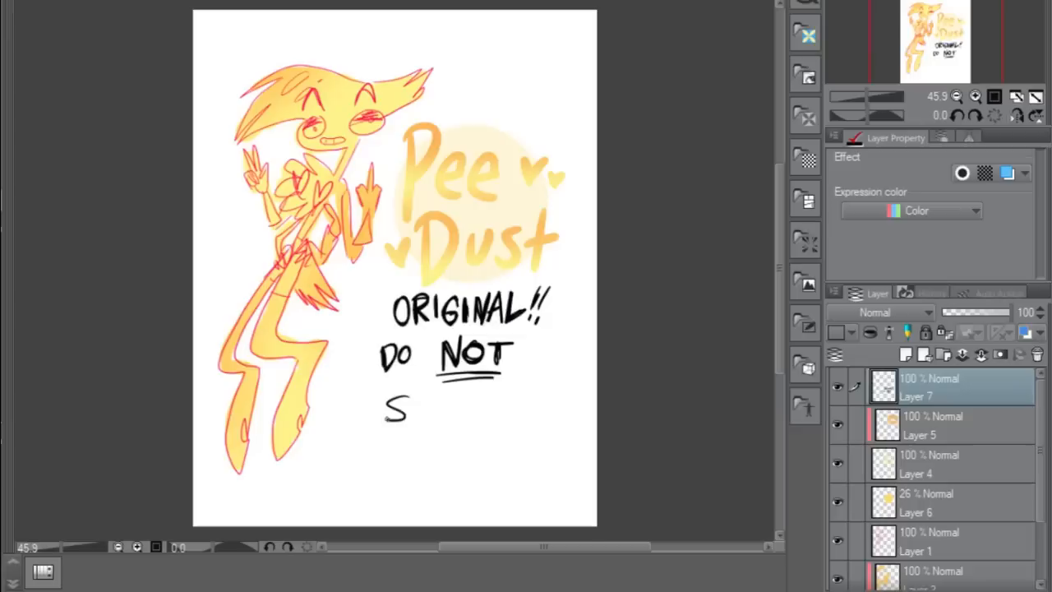
Letter 'STEAL!!!!!' in black below 'DO NOT' to finish the warning note.
drag(386, 410, 502, 411)
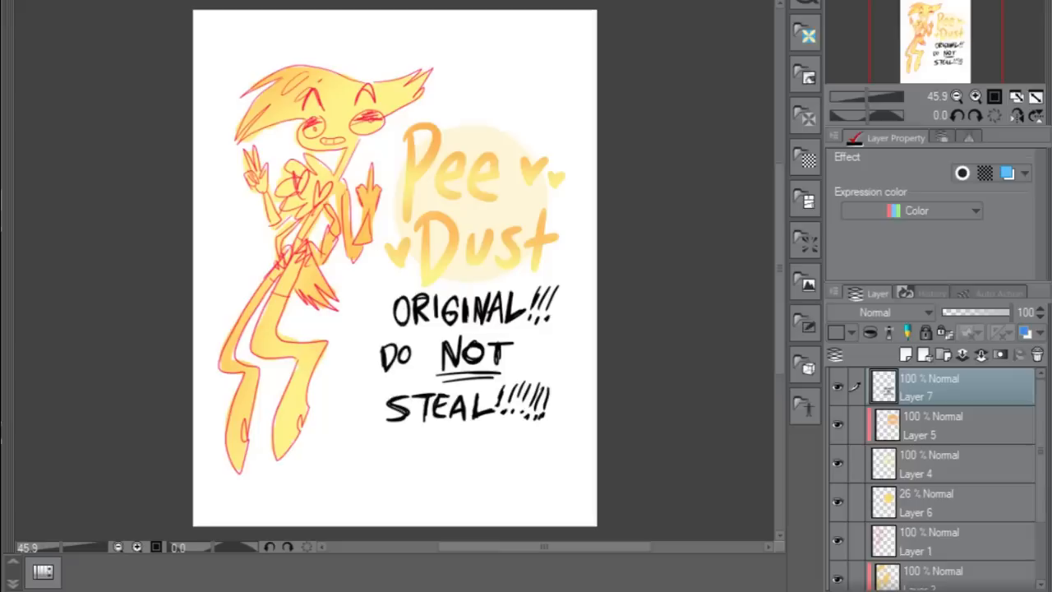
text(I crafted)
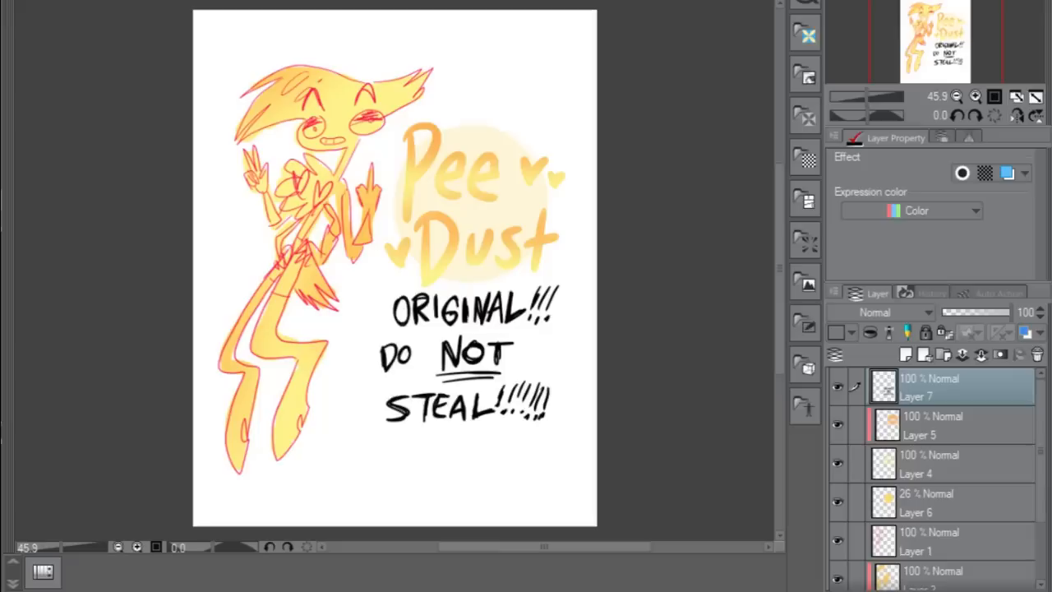